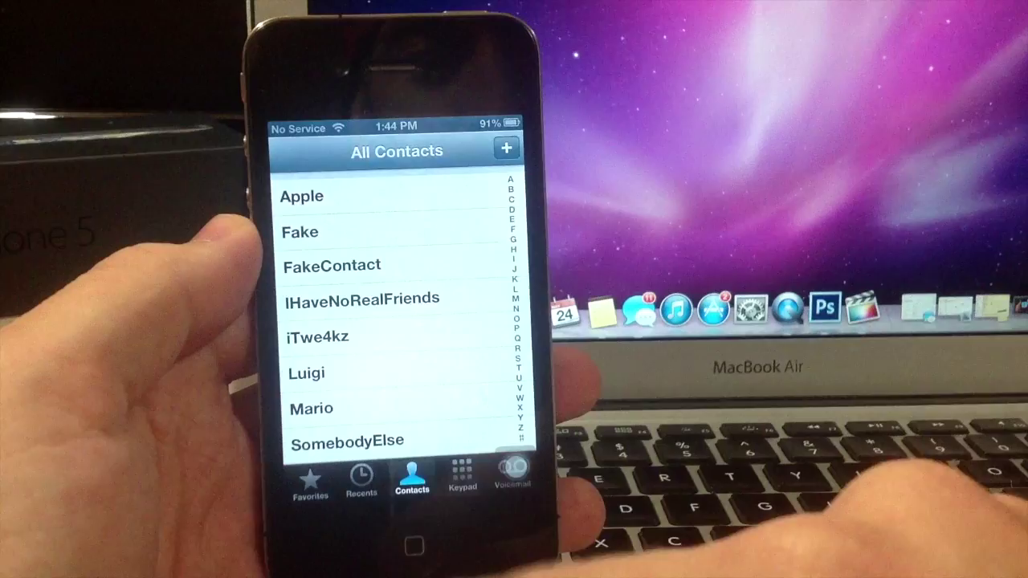
- Go from the Contacts list to the Settings app's installed tweaks list
left_click(318, 336)
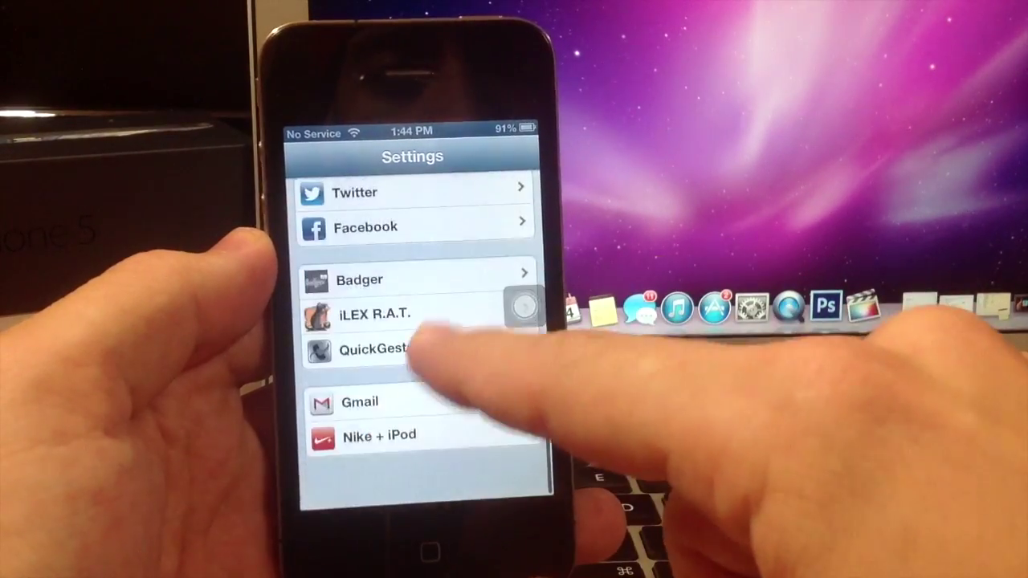
- Open QuickGestures preferences showing Leftswipe as SMS/iMessage and Longhold as E-Mail
left_click(370, 349)
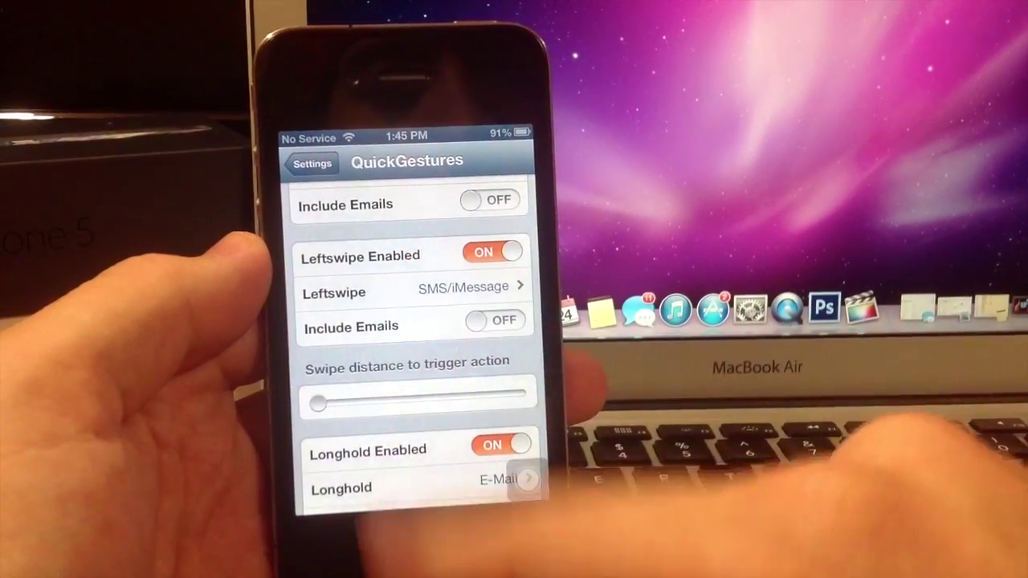
scroll("up", 3)
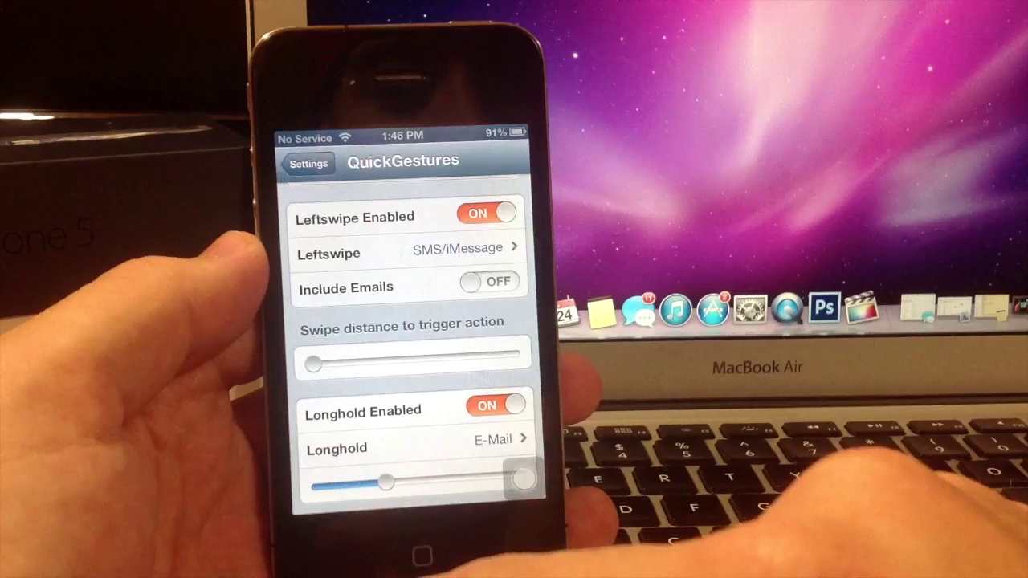
- Open the Longhold action list, with E-Mail checked and Facetime available
scroll("down", 3)
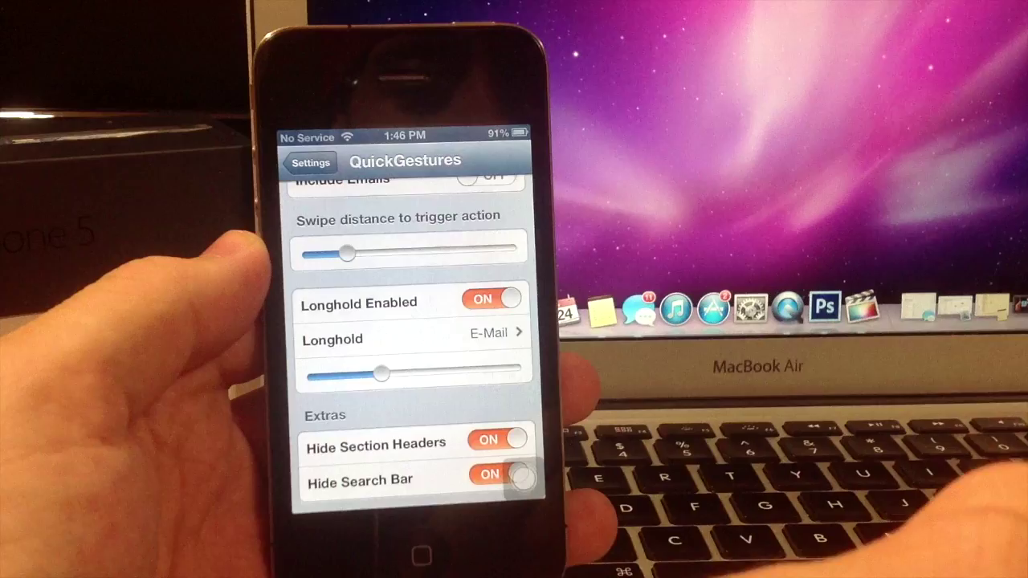
left_click(410, 340)
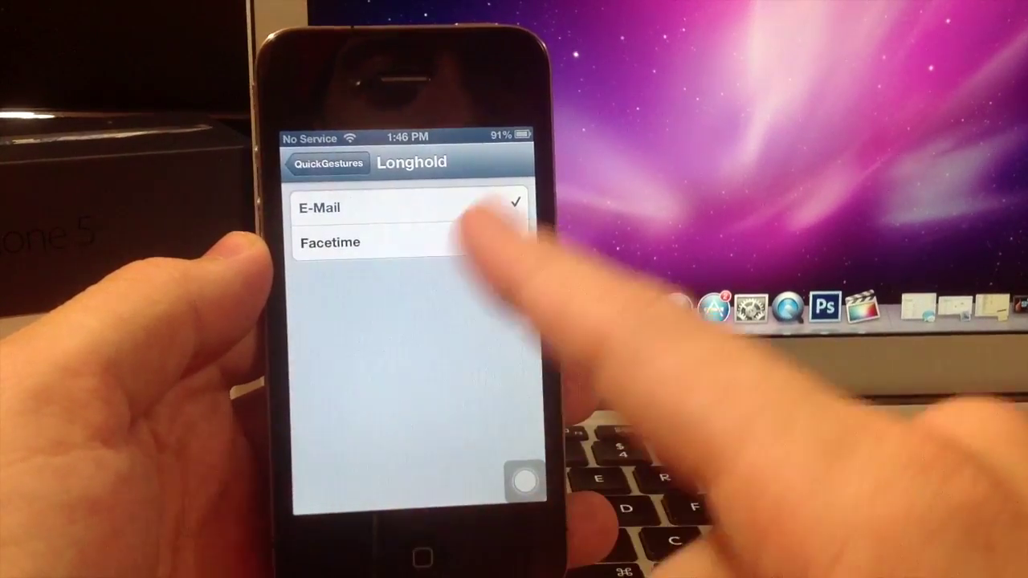